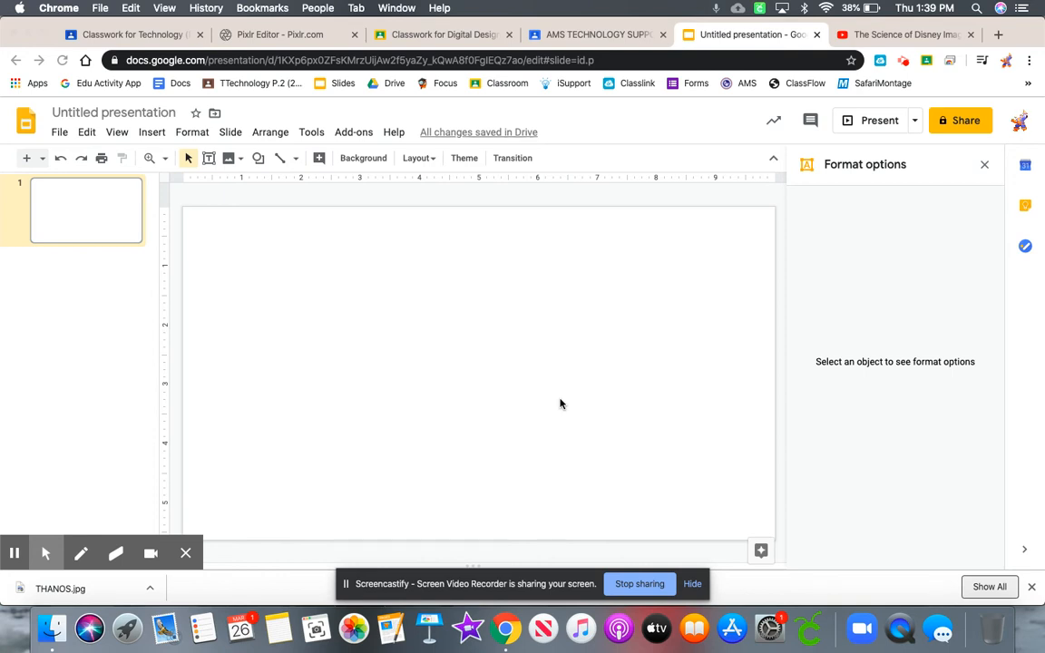
mouse_move(530, 359)
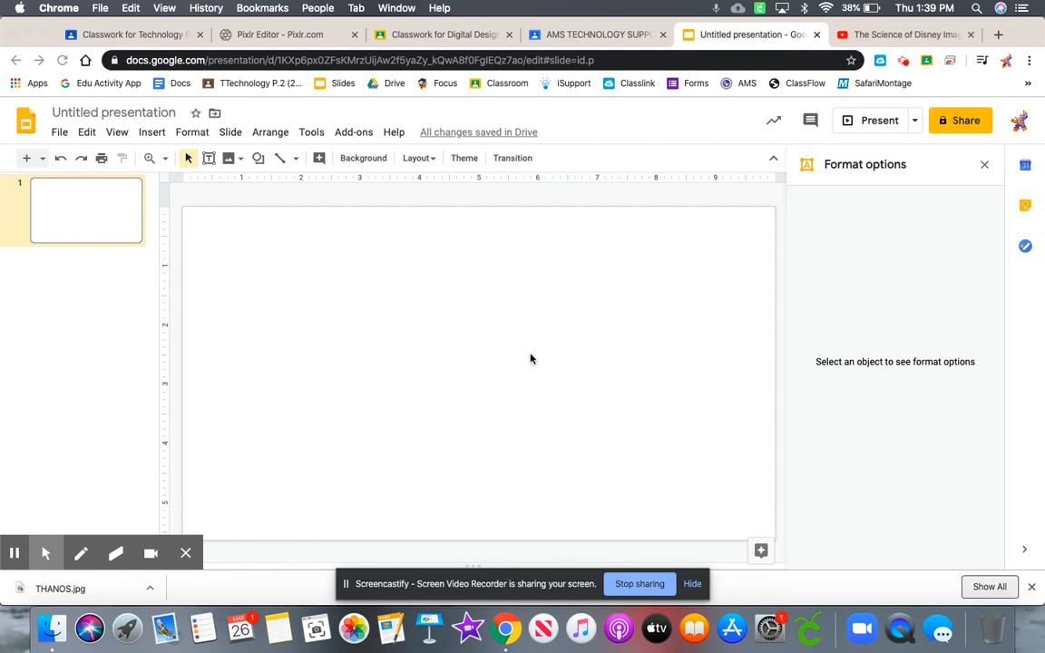
mouse_move(424, 319)
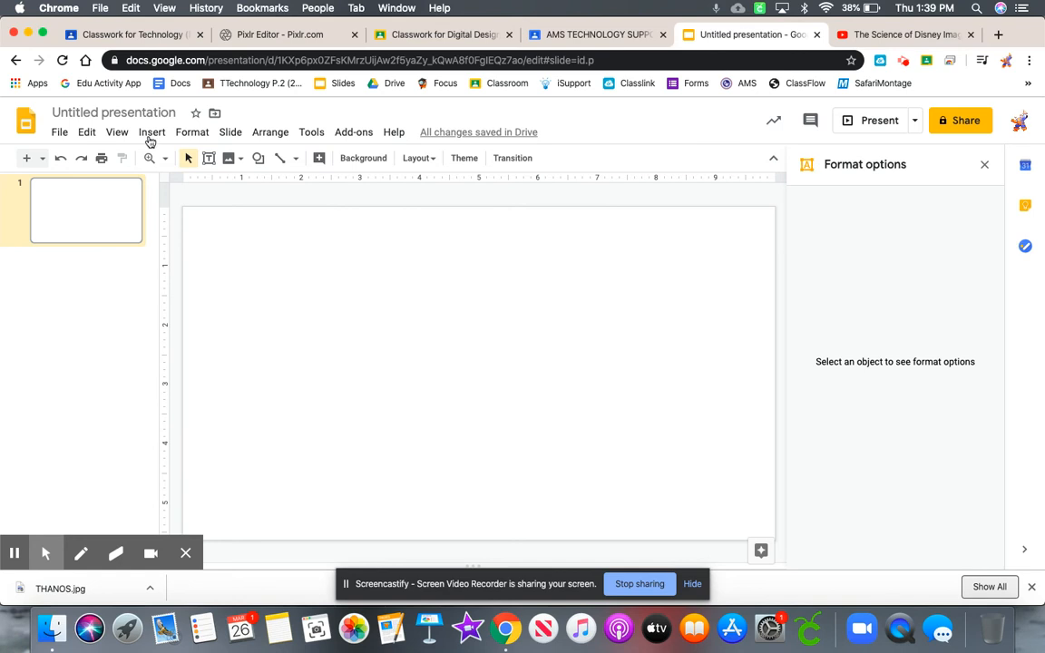
Open Insert > Video on the By URL tab, with the Disney Imagineering link copied
click(152, 132)
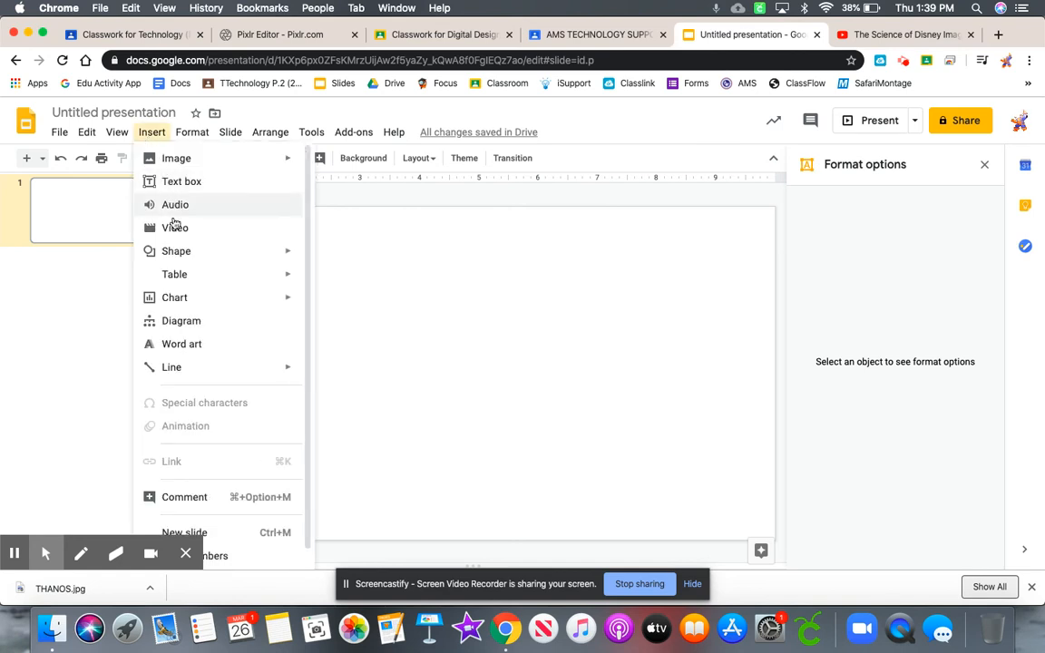
click(174, 228)
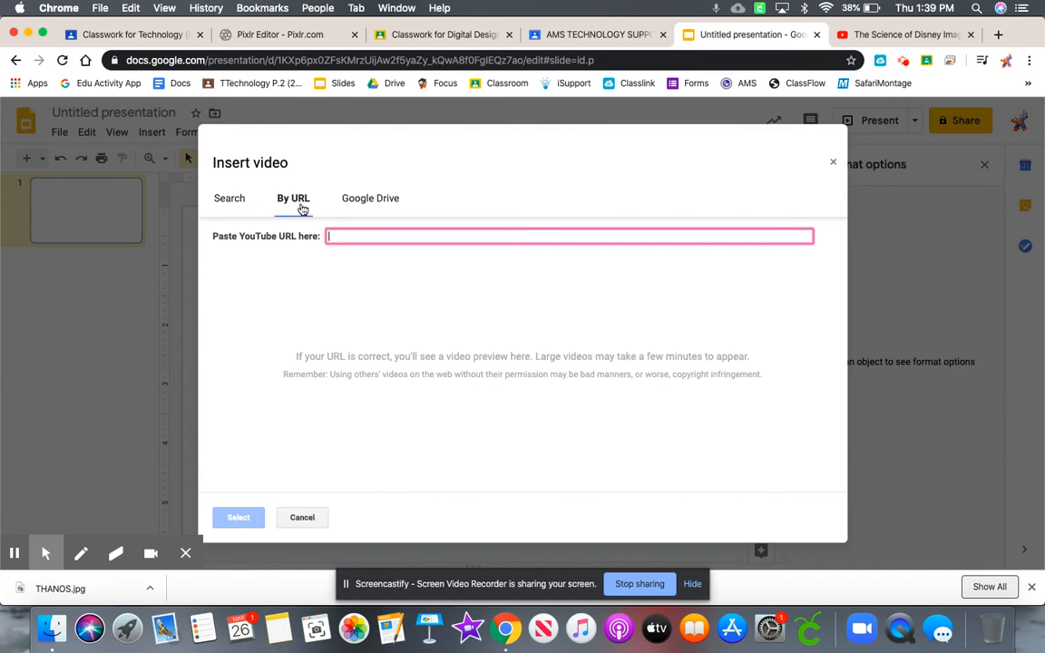
click(903, 35)
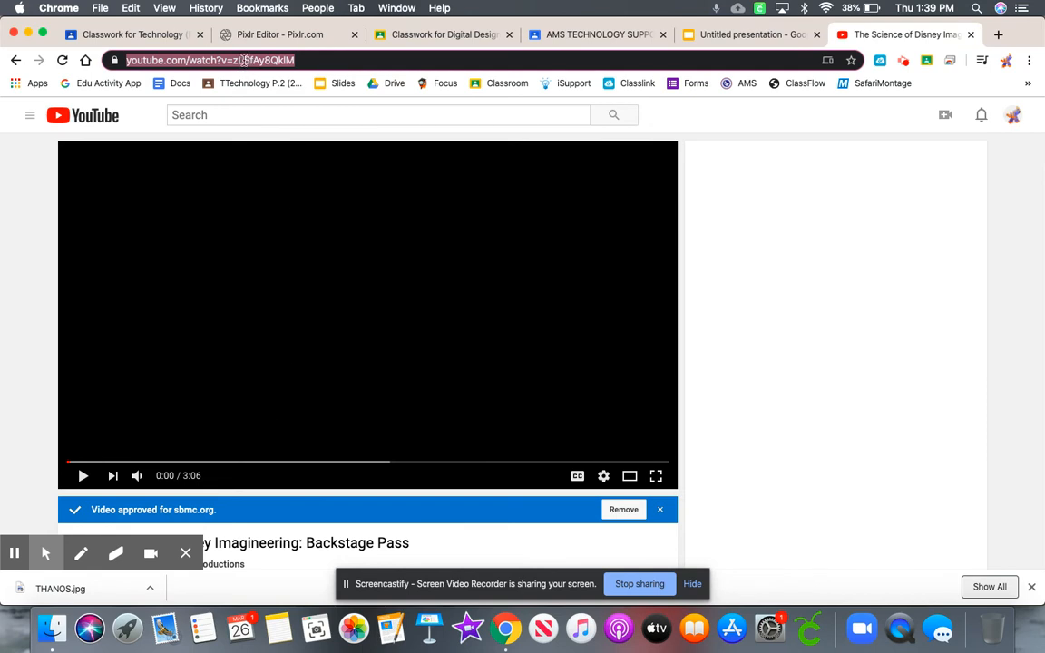
mouse_move(635, 29)
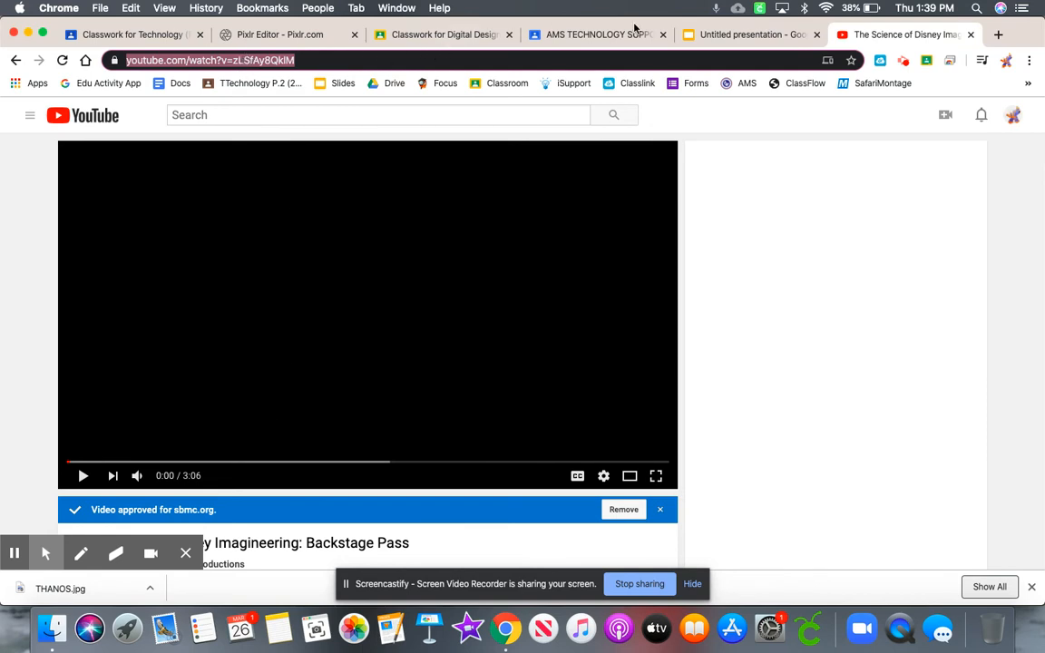
click(747, 35)
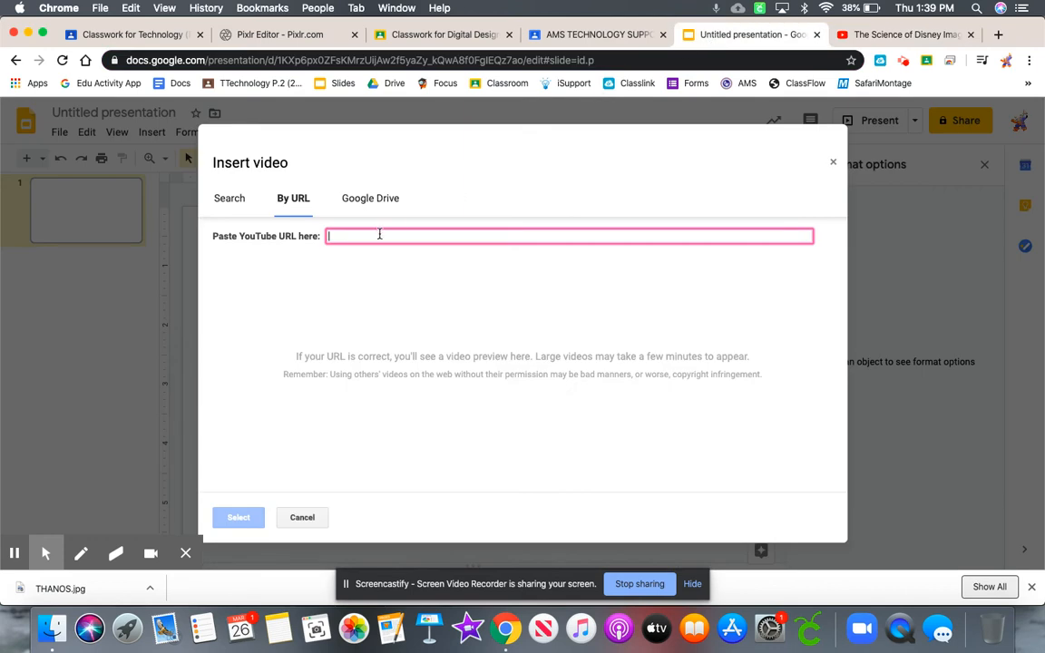
Paste the Disney Imagineering YouTube link and select the previewed video for the slide
right_click(379, 235)
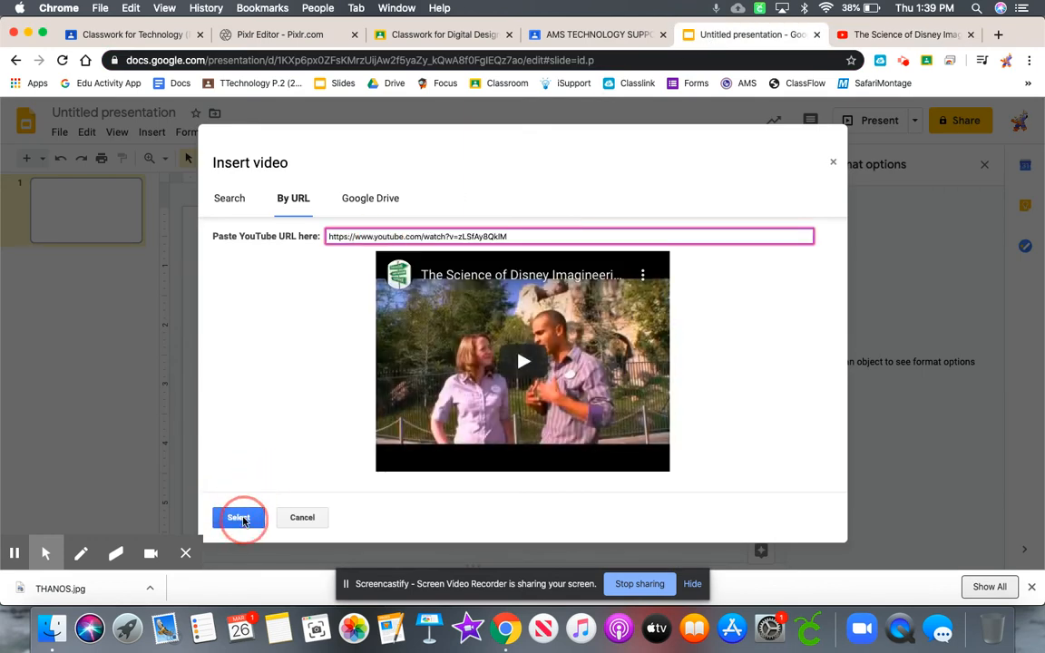
click(238, 517)
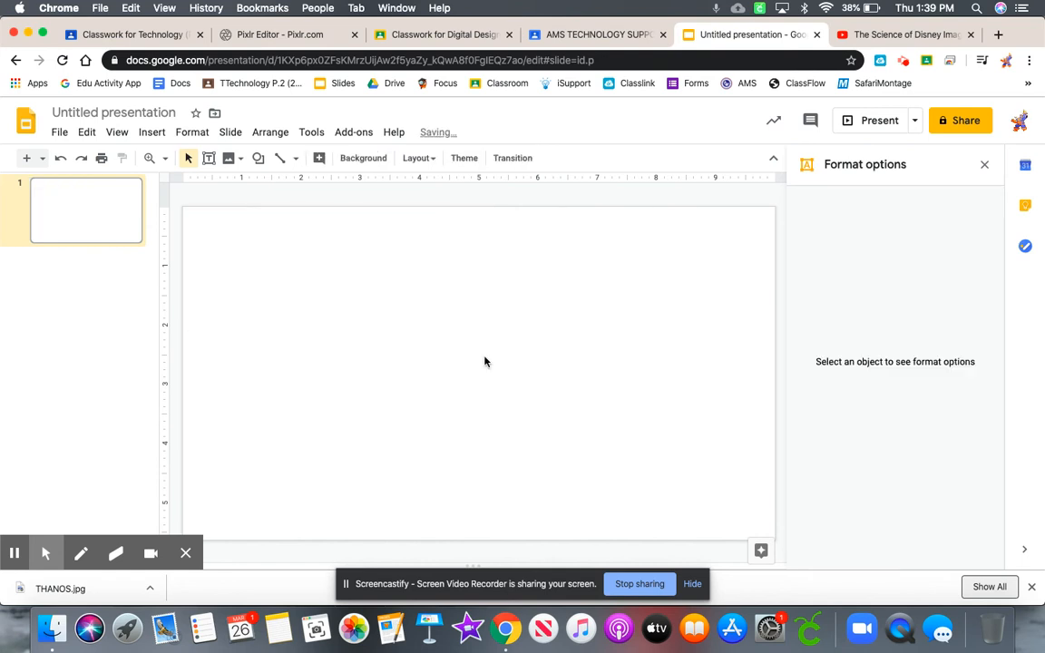
click(152, 132)
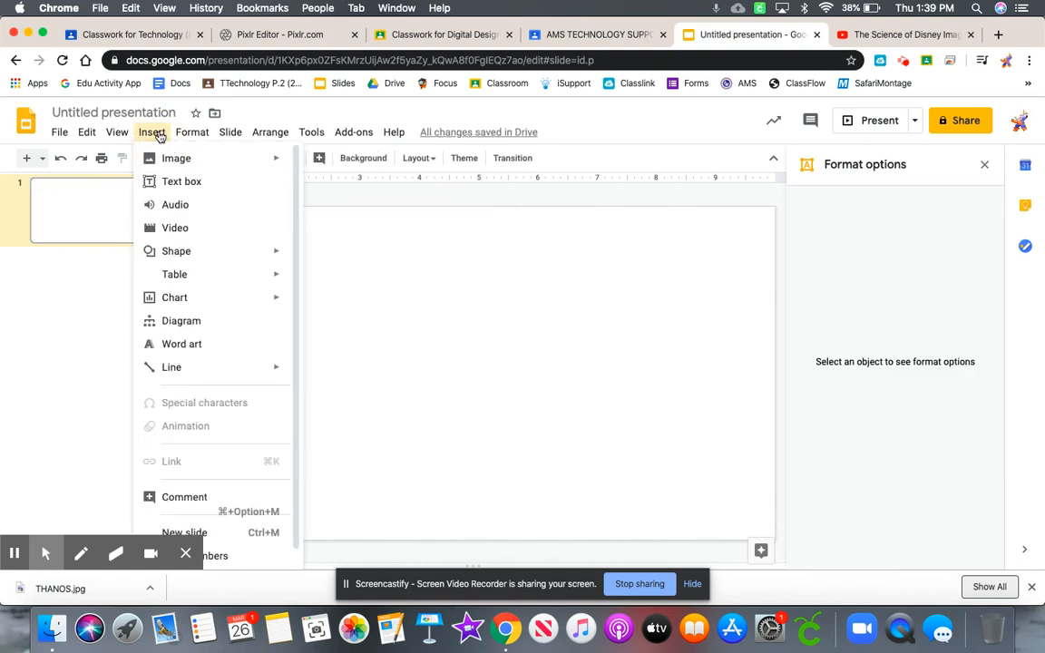
Insert a video from the Google Drive tab, picking the Pixlr tutorial
click(175, 228)
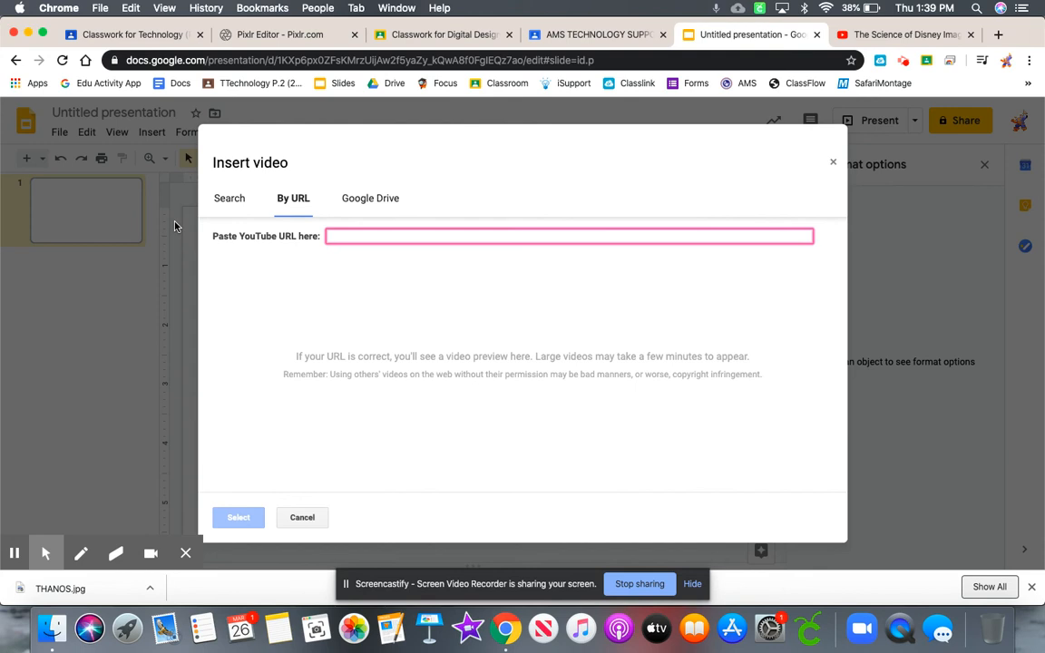
click(370, 198)
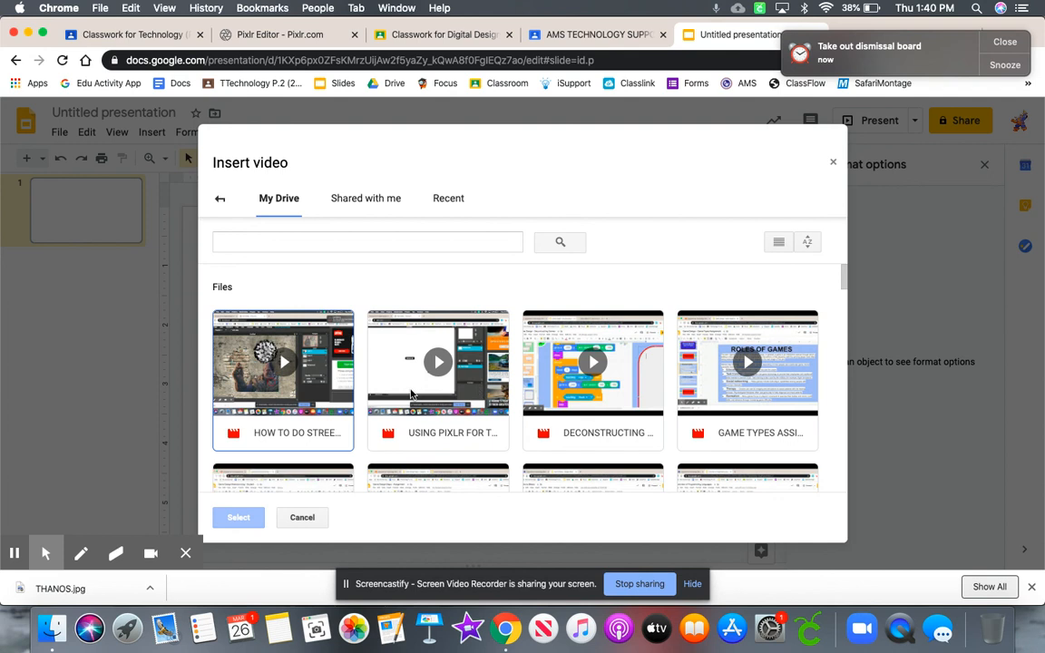
click(439, 362)
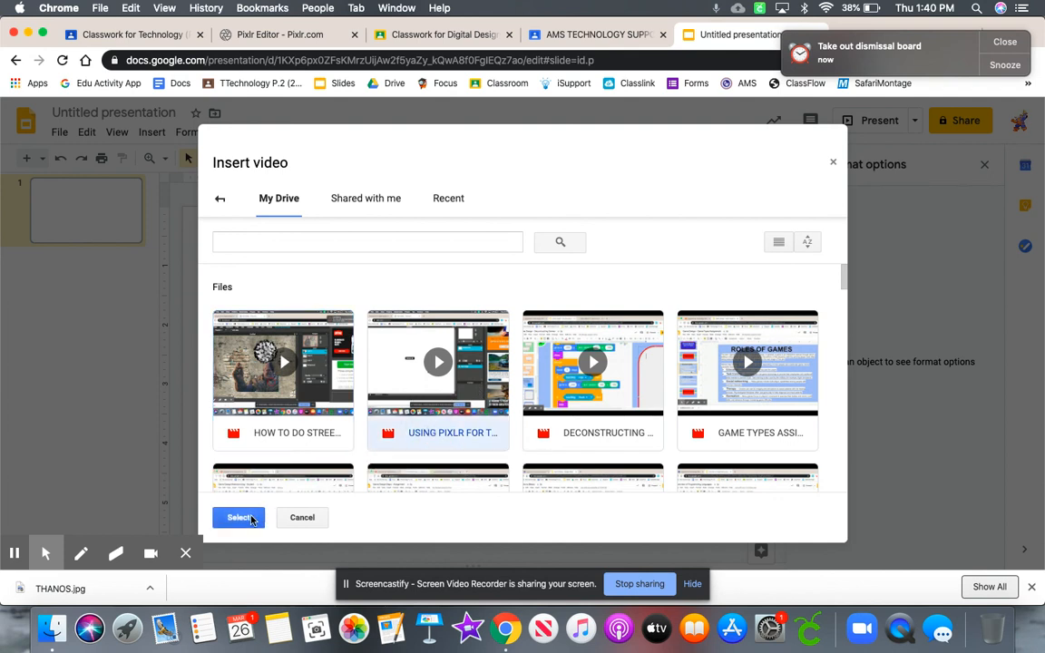